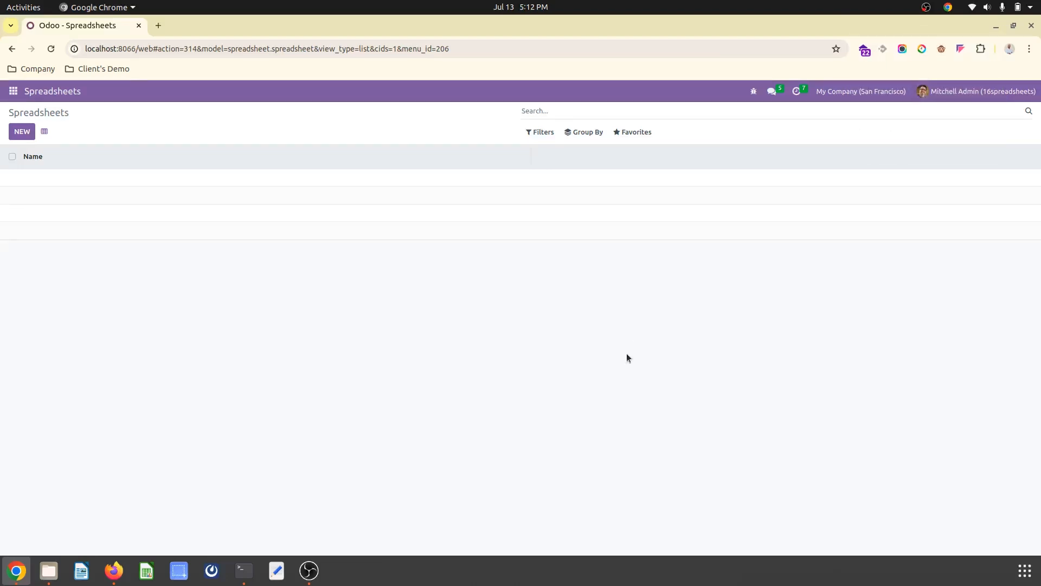
mouse_move(347, 199)
type("spr")
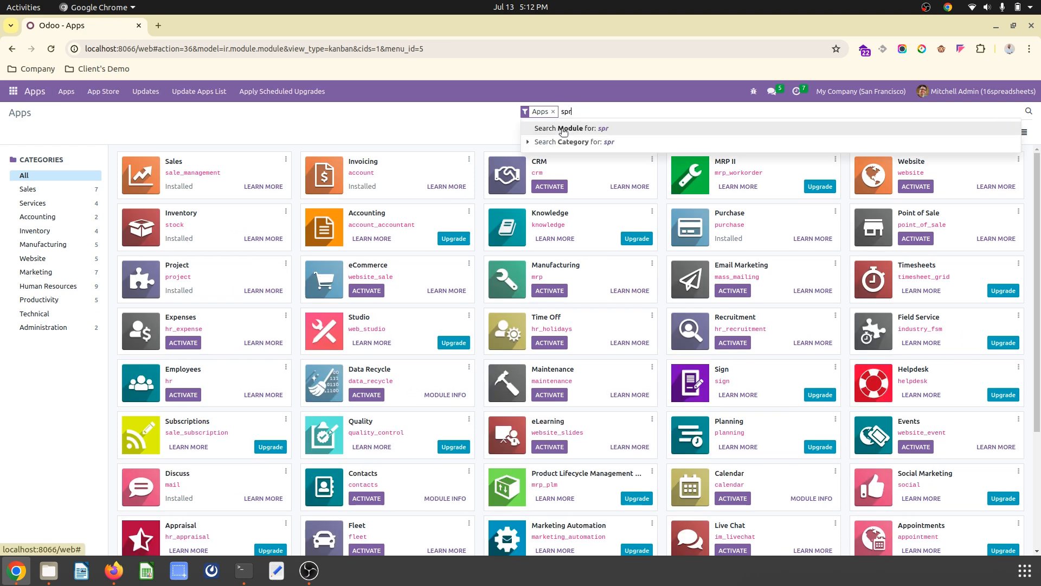
Filter the apps by 'spr' and read through the Spreadsheet Oca module's info page
left_click(571, 127)
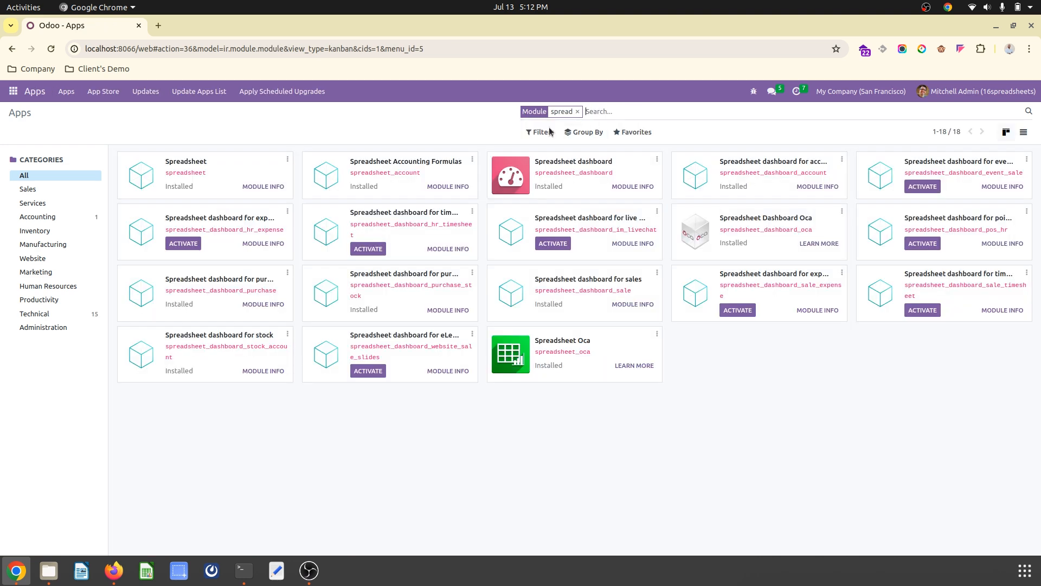
left_click(657, 334)
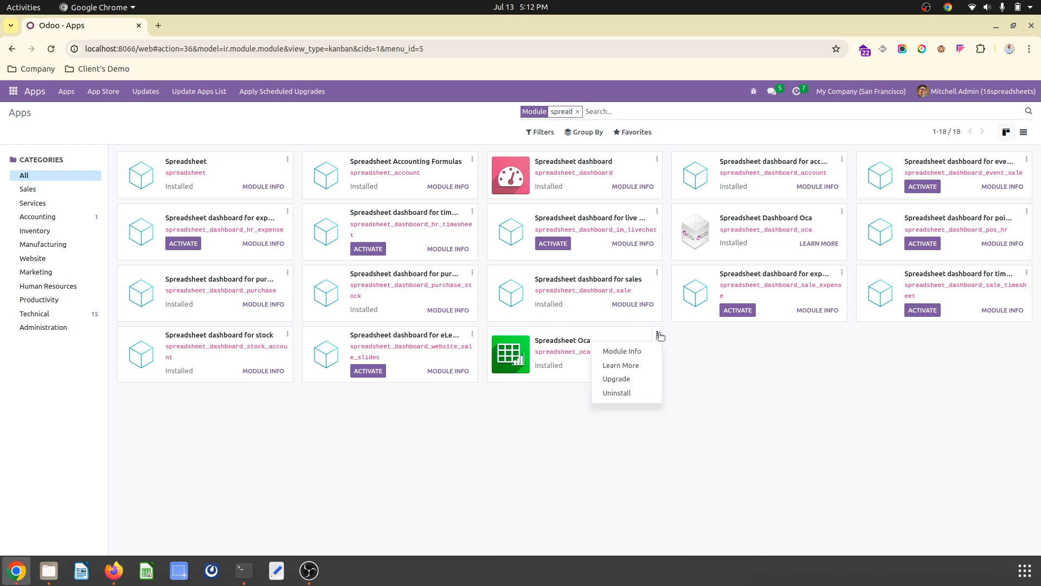
left_click(622, 351)
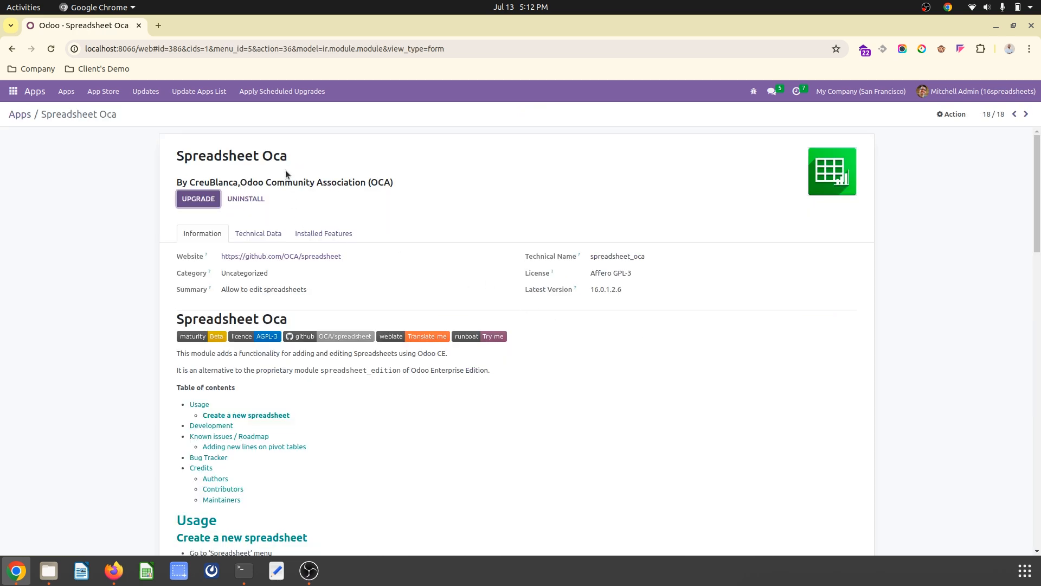
scroll("down", 3)
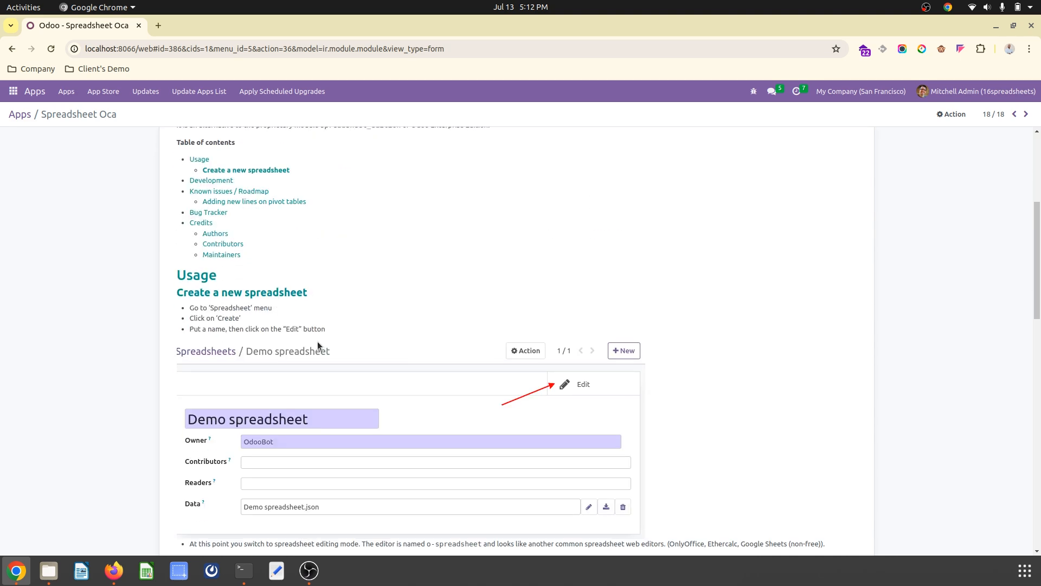
scroll("down", 3)
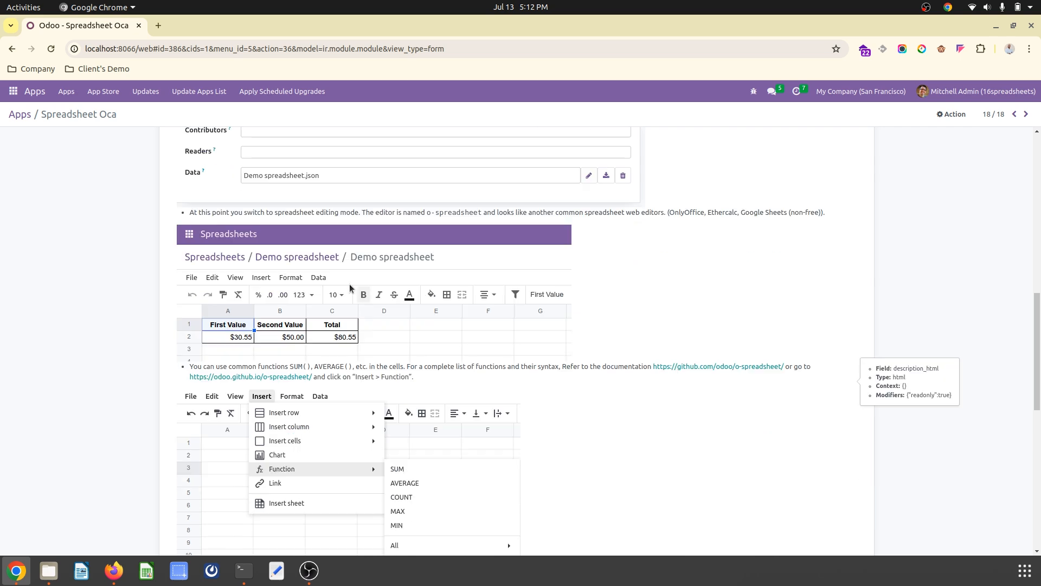
scroll("down", 3)
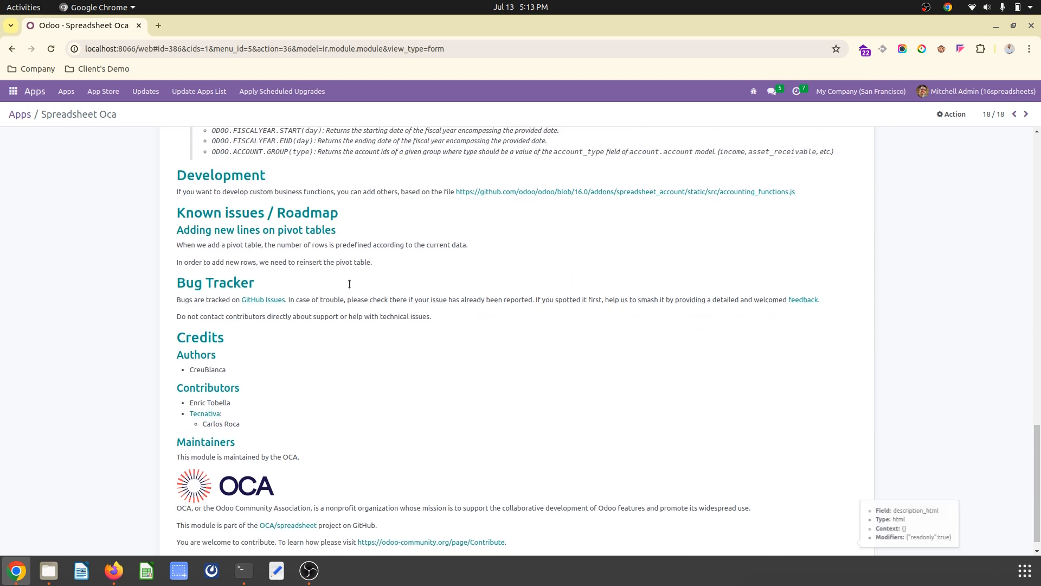
scroll("up", 3)
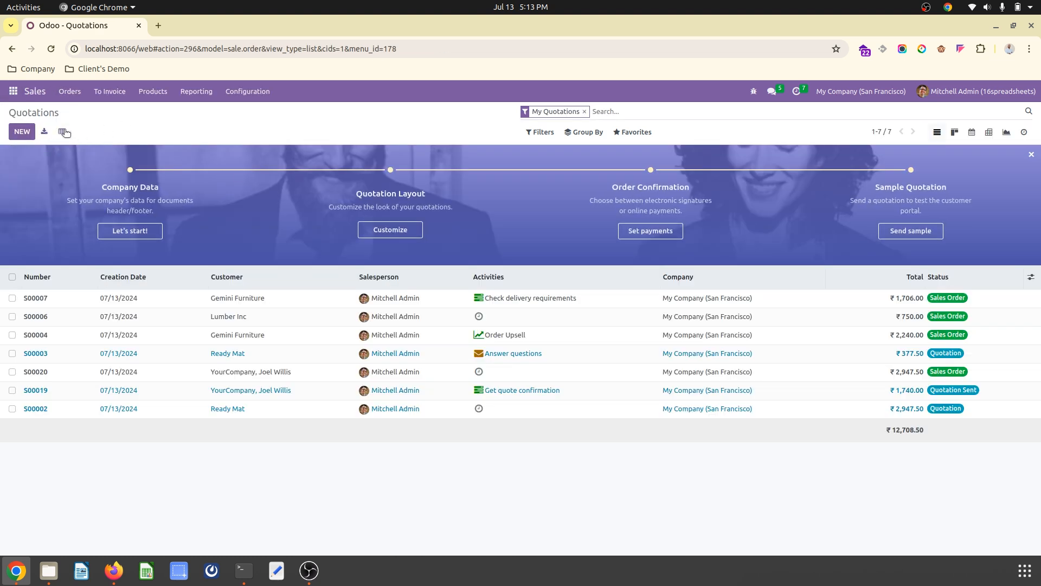
Export the seven quotations to a new 'Quotations' spreadsheet and return toward the orders menu
left_click(64, 131)
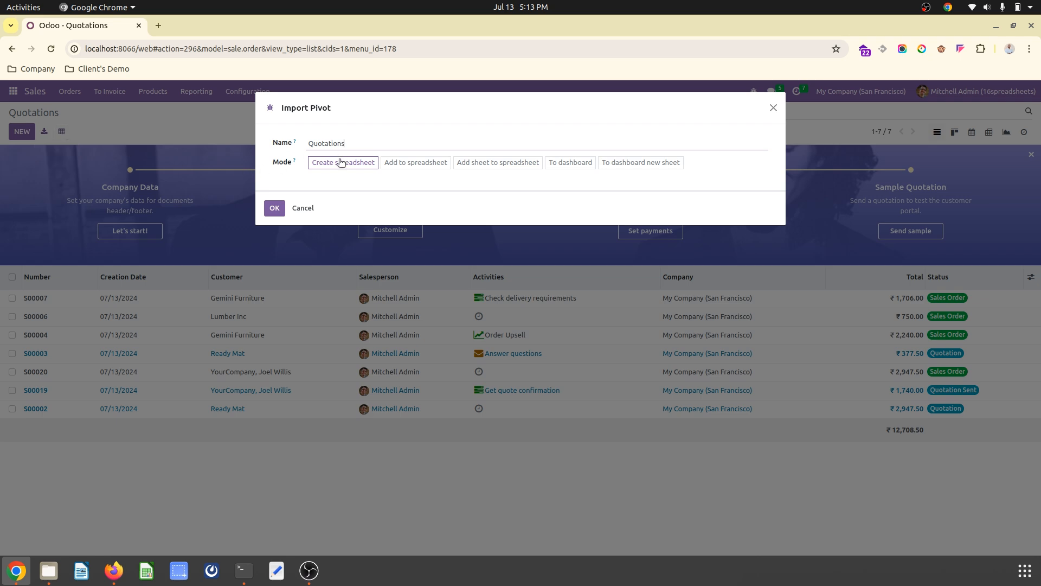
left_click(275, 208)
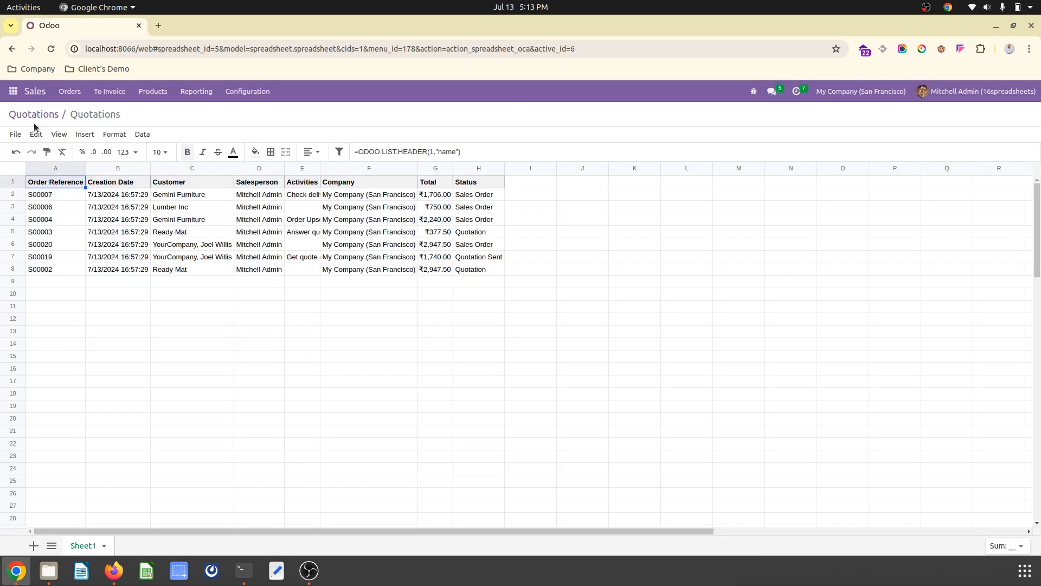
left_click(69, 91)
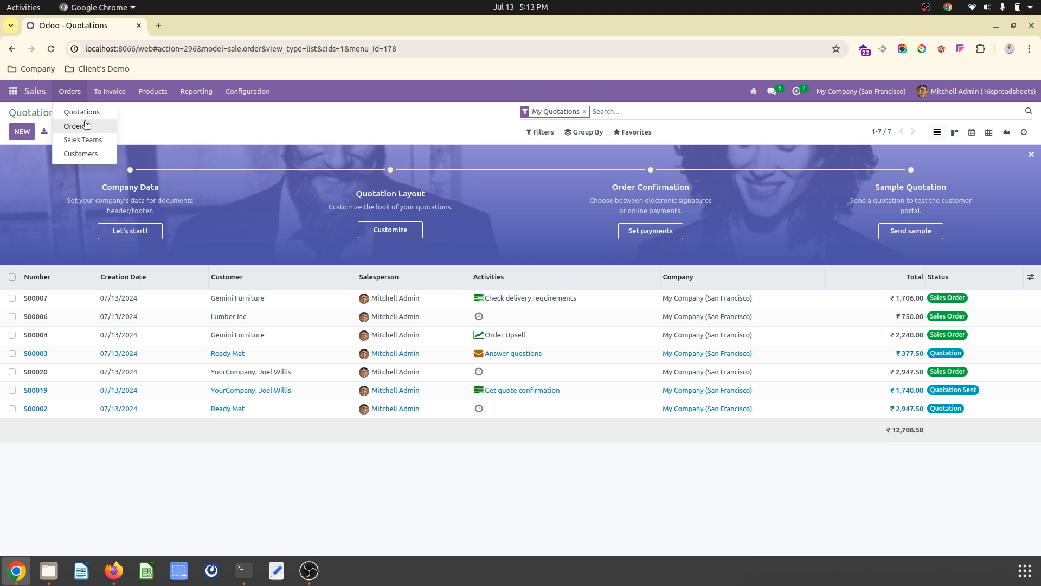
Add the Sales Orders list as a new sheet in the Quotations spreadsheet
left_click(74, 126)
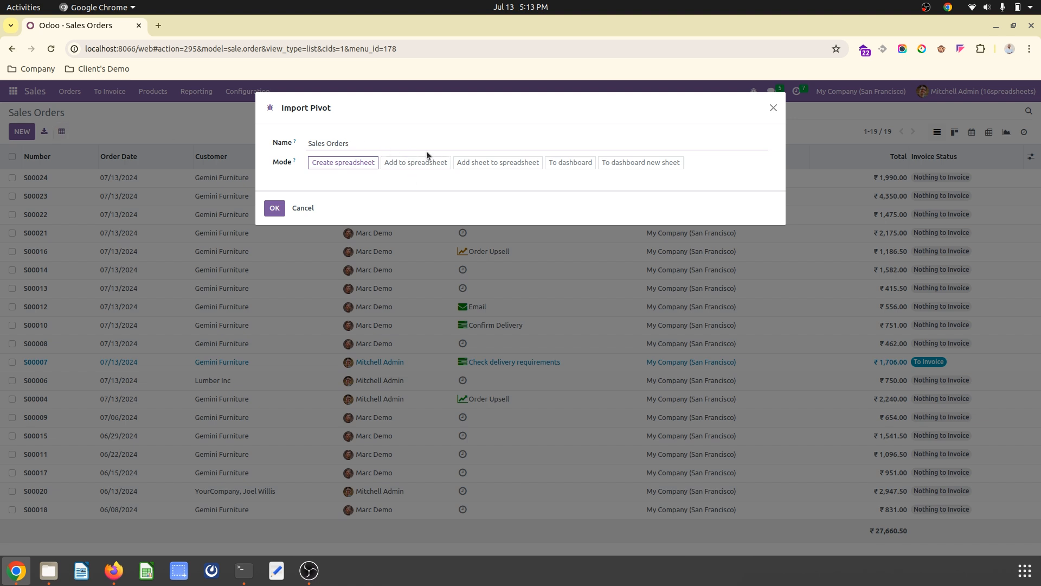
left_click(497, 162)
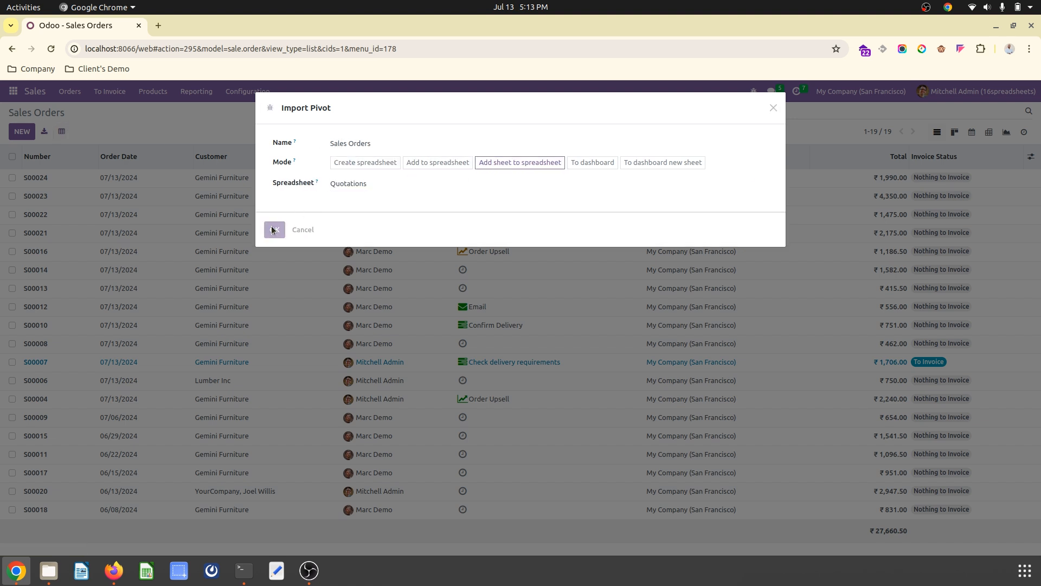
left_click(273, 230)
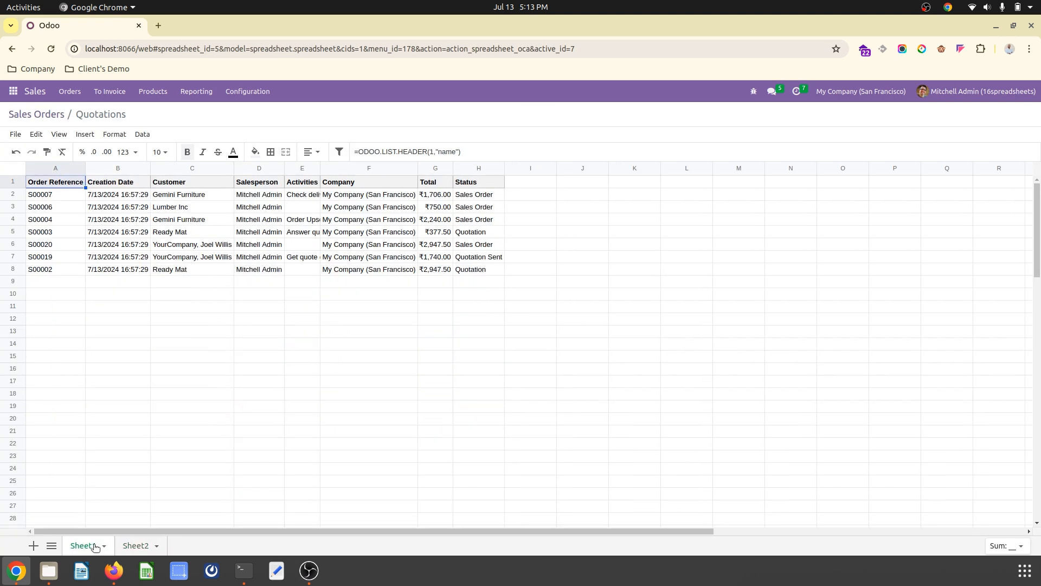
left_click(136, 544)
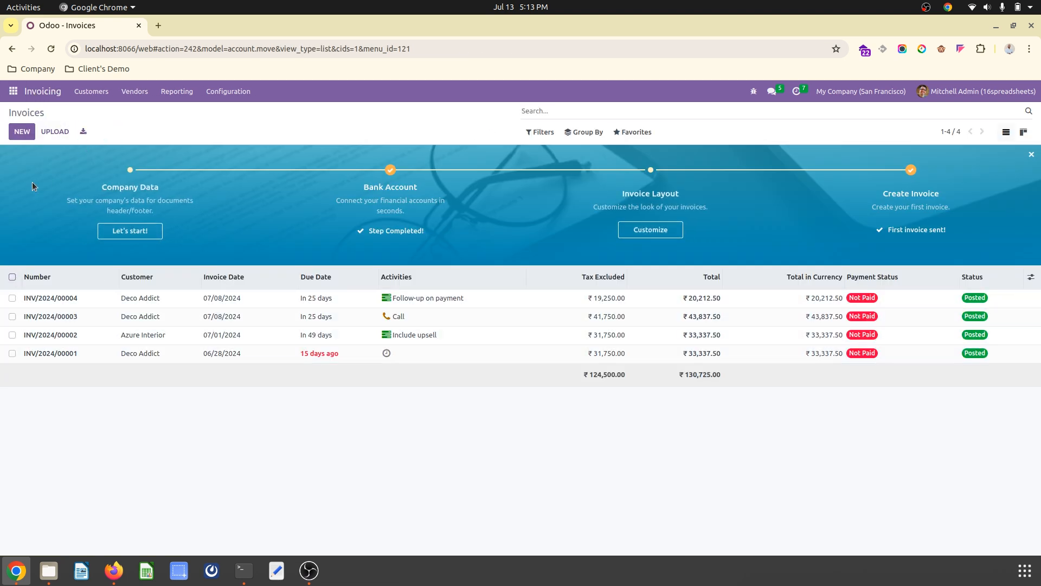
Export the 16 personal tasks from Project to a new 'My Tasks' spreadsheet
left_click(13, 91)
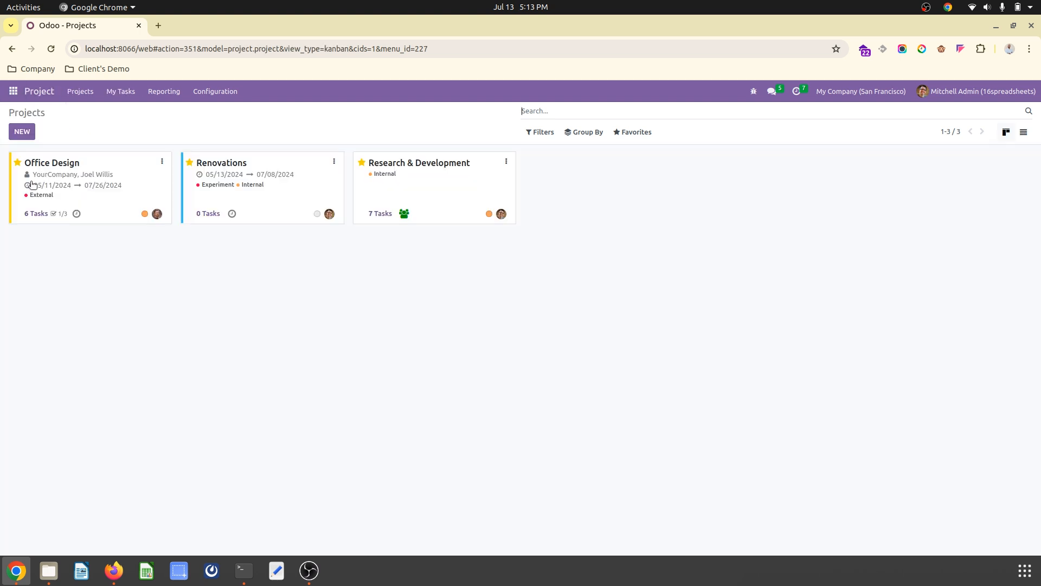
mouse_move(120, 91)
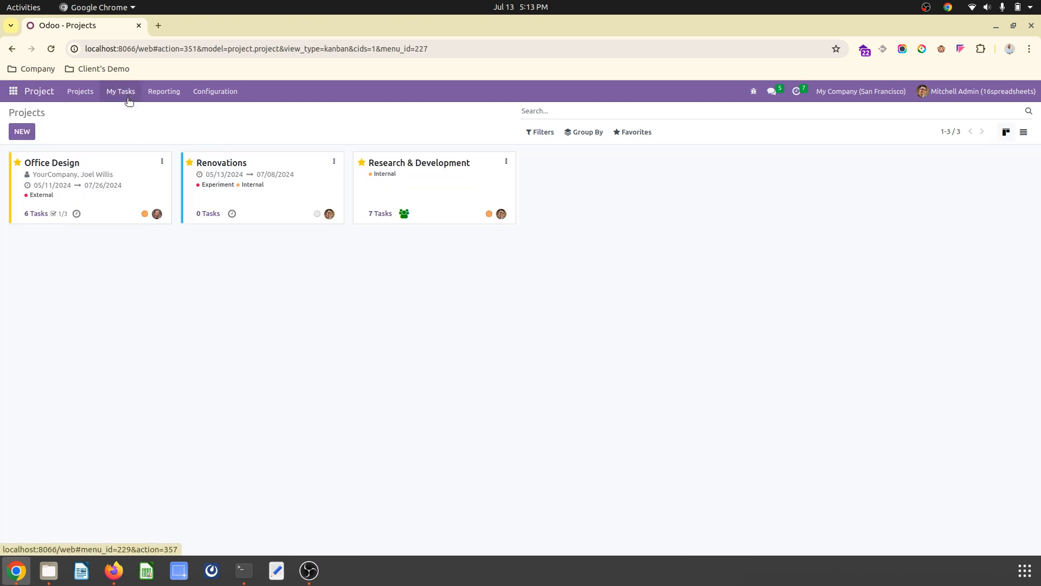
left_click(121, 91)
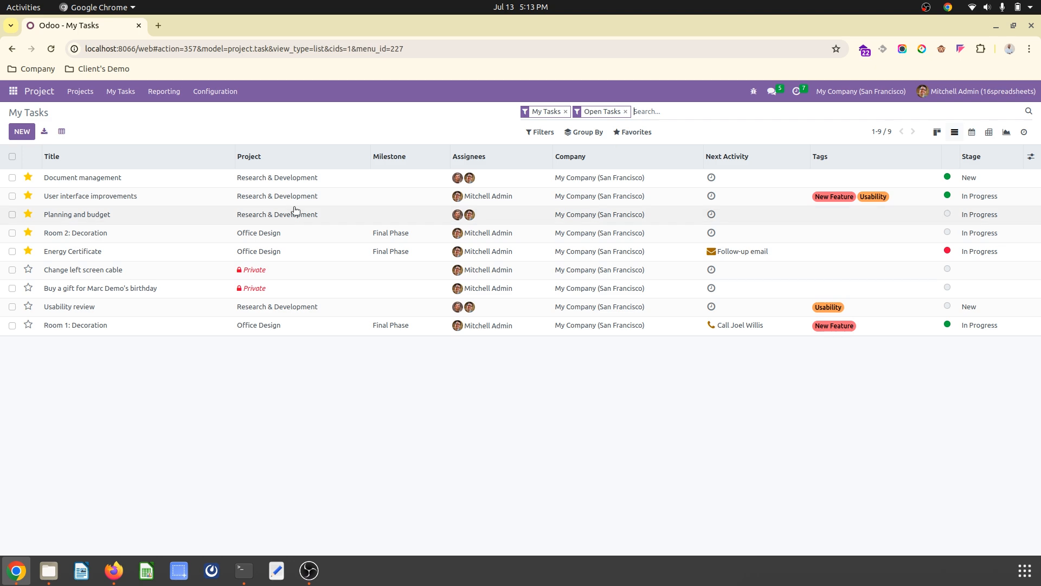
mouse_move(569, 118)
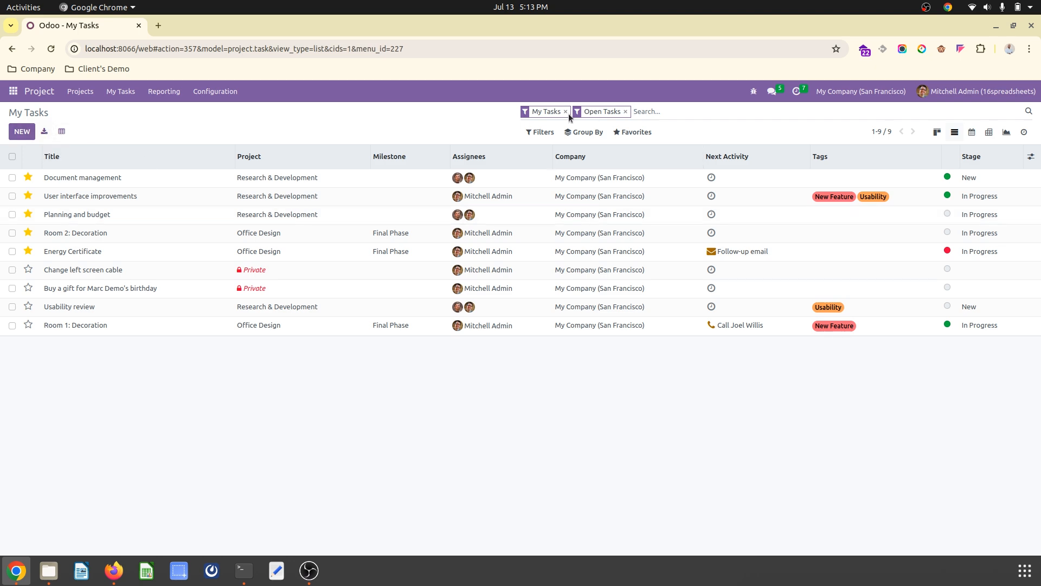
left_click(565, 111)
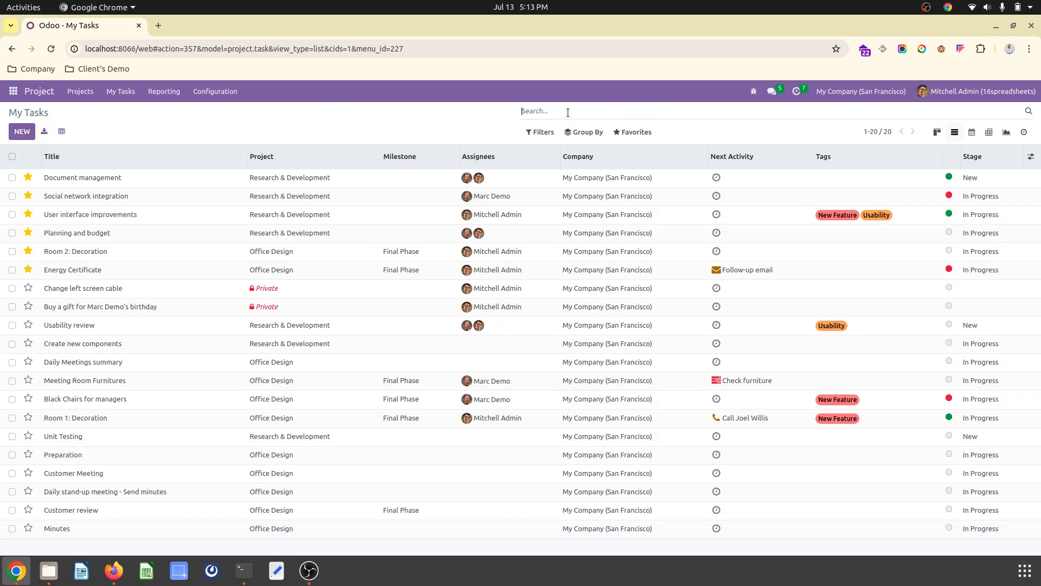
left_click(542, 132)
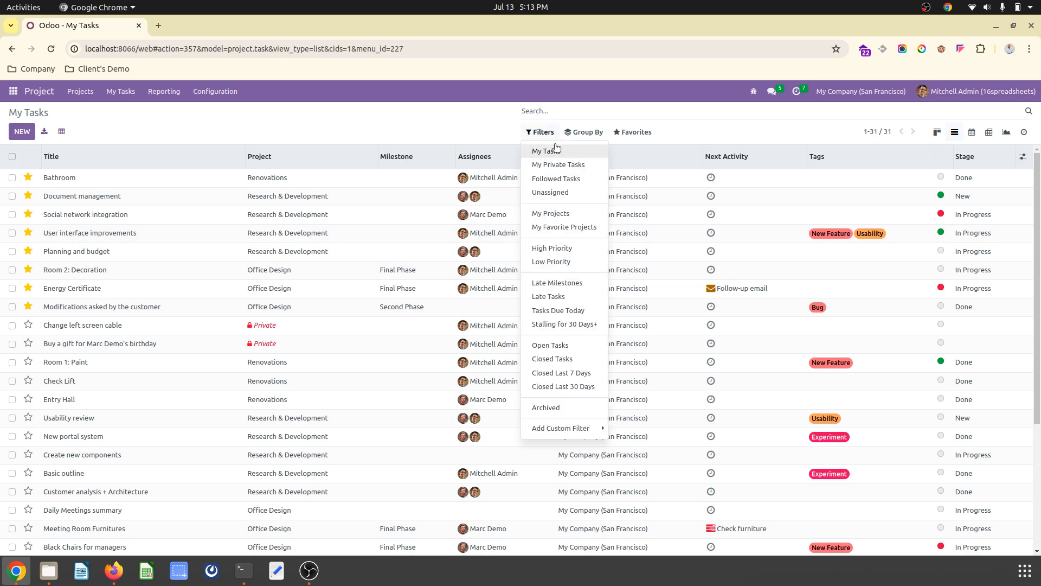
left_click(61, 131)
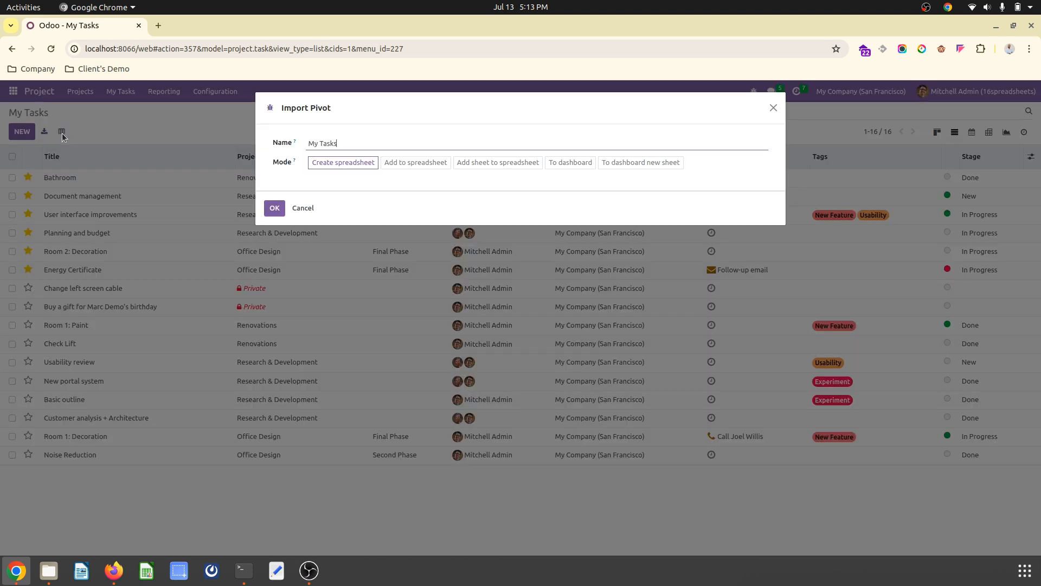
left_click(274, 208)
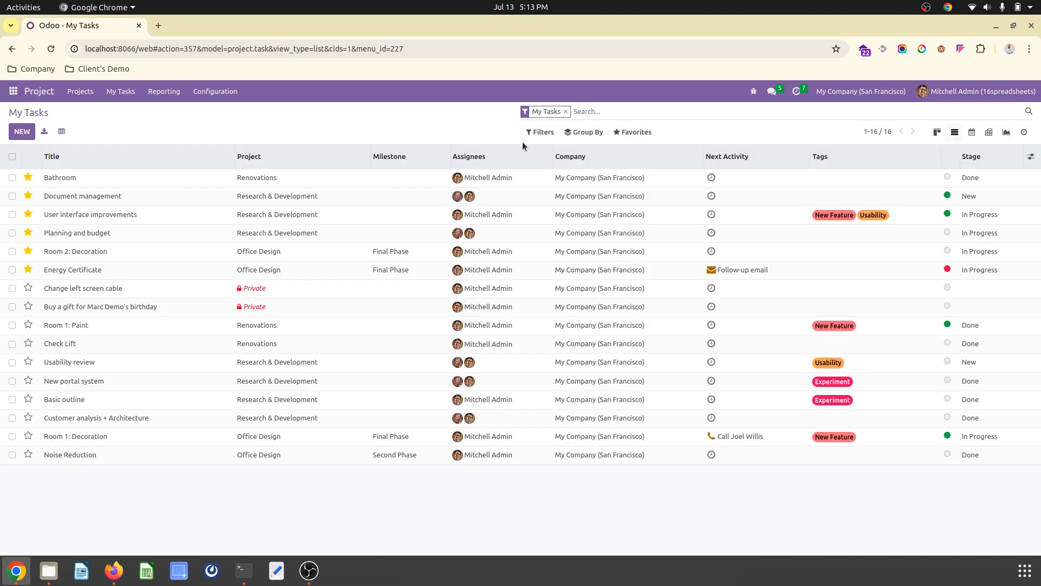
Clear the My Tasks filter to show all 31 tasks and pick My Tasks as destination
left_click(565, 111)
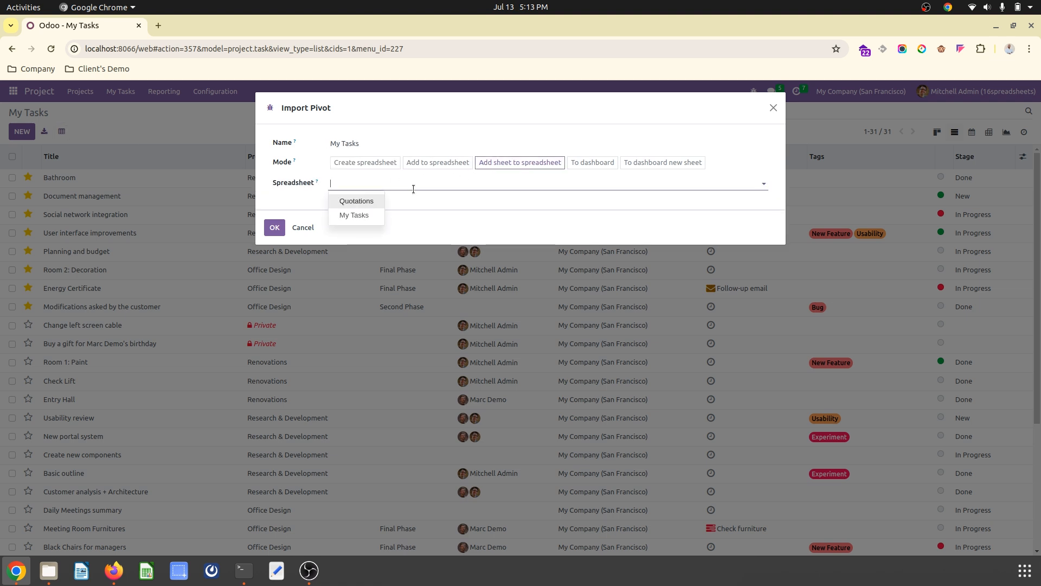
left_click(354, 214)
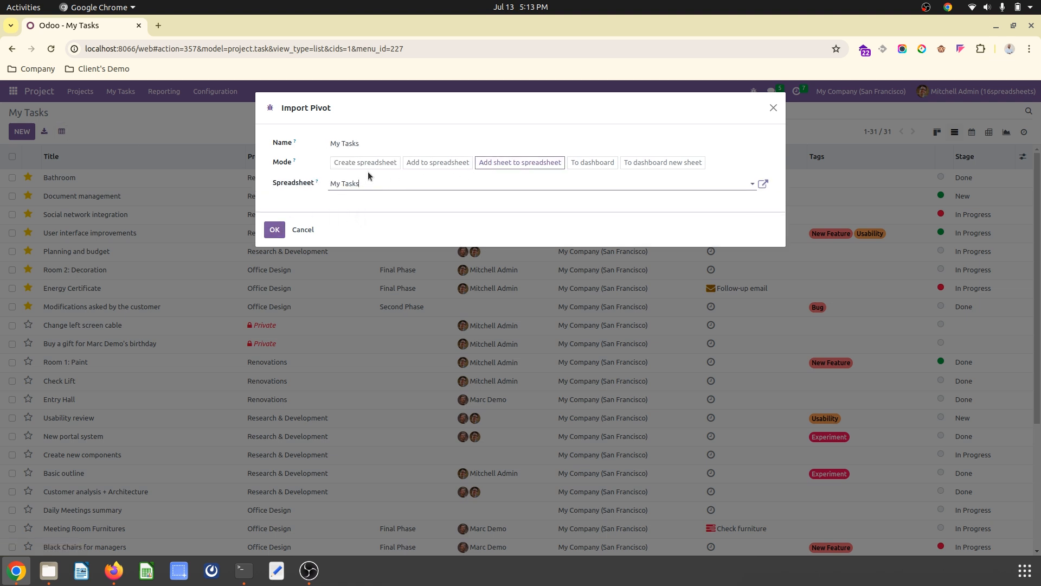
left_click(343, 162)
type("All")
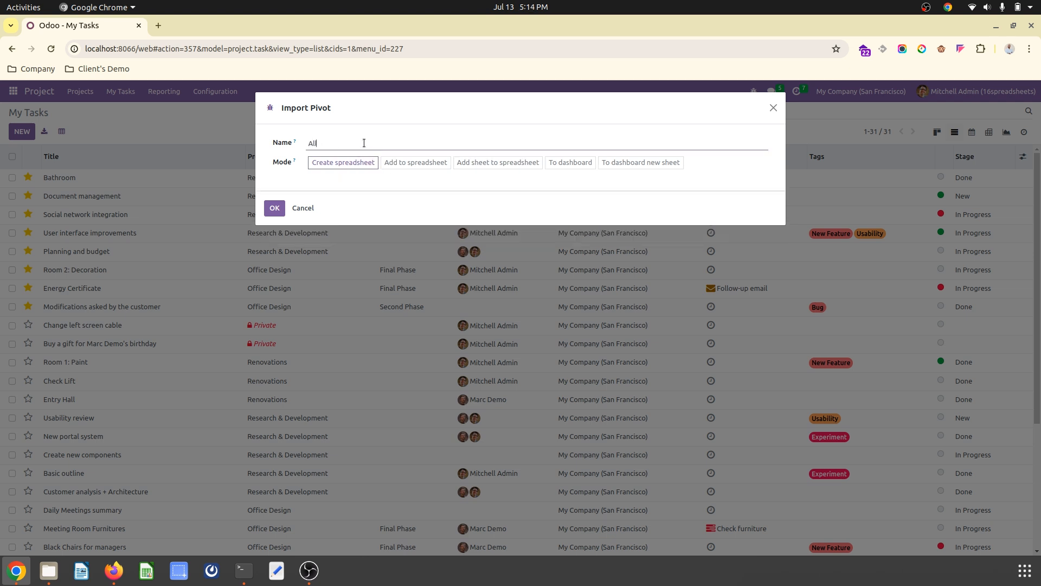
Create the 'All tasks' spreadsheet with all 31 tasks and inspect a task title's formula
type("tasks")
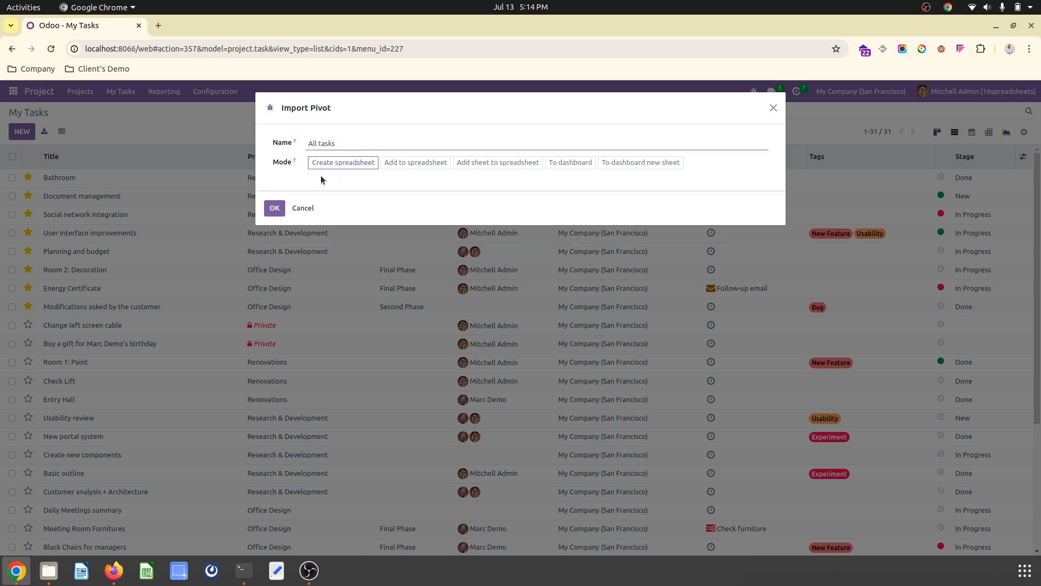
left_click(273, 208)
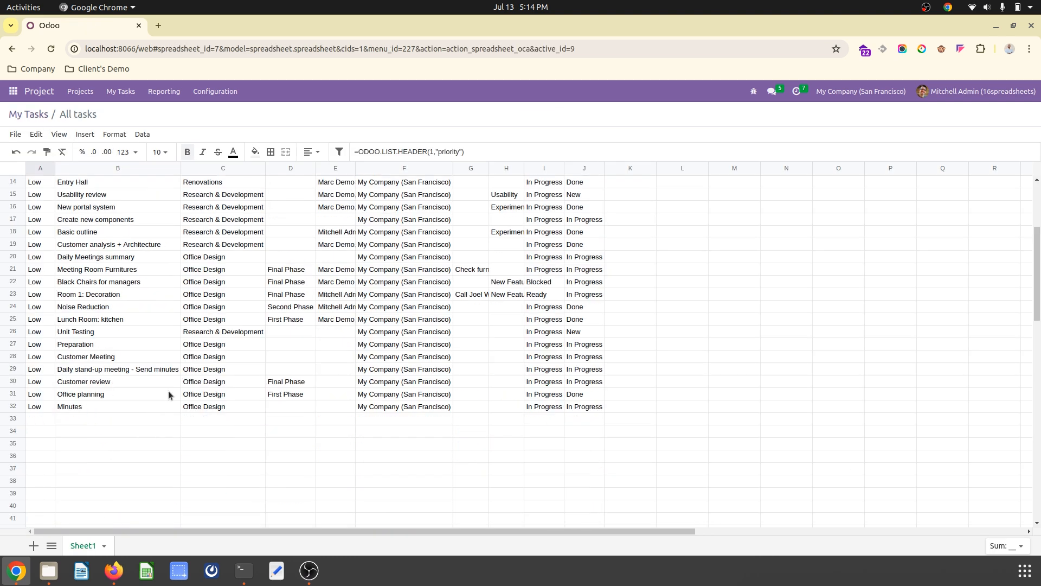
scroll("up", 3)
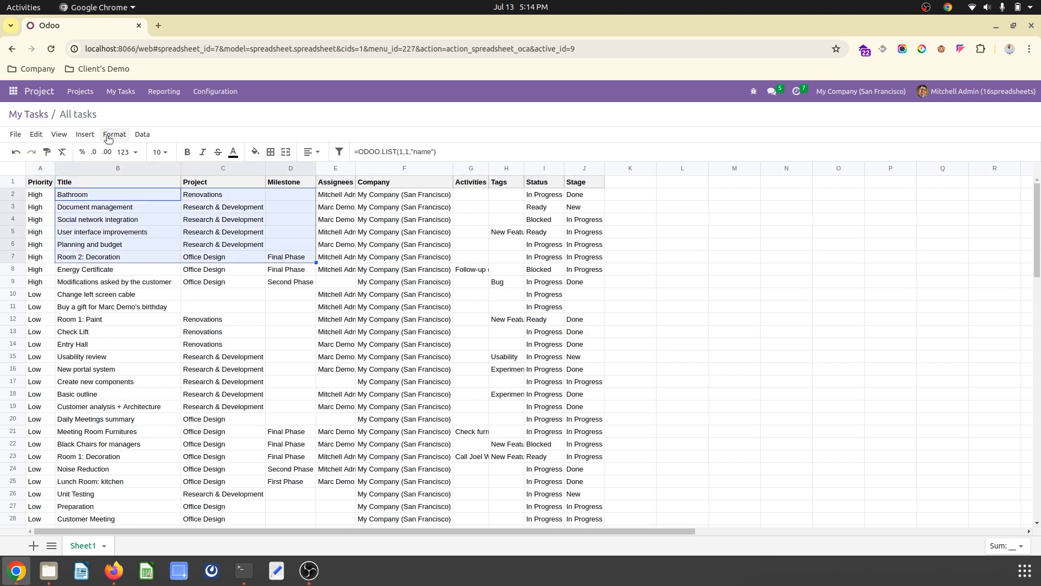
left_click(85, 134)
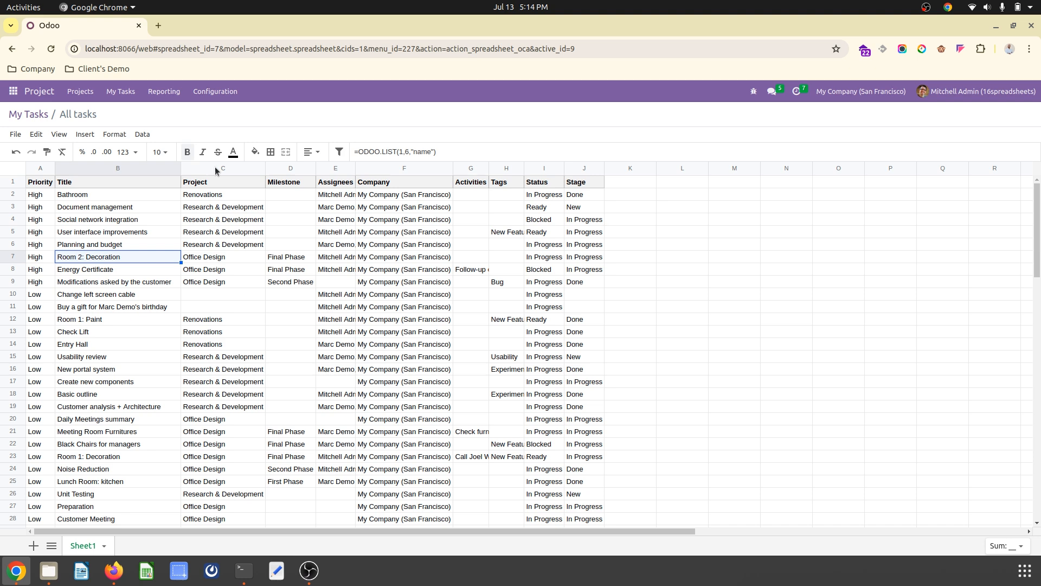
left_click(12, 91)
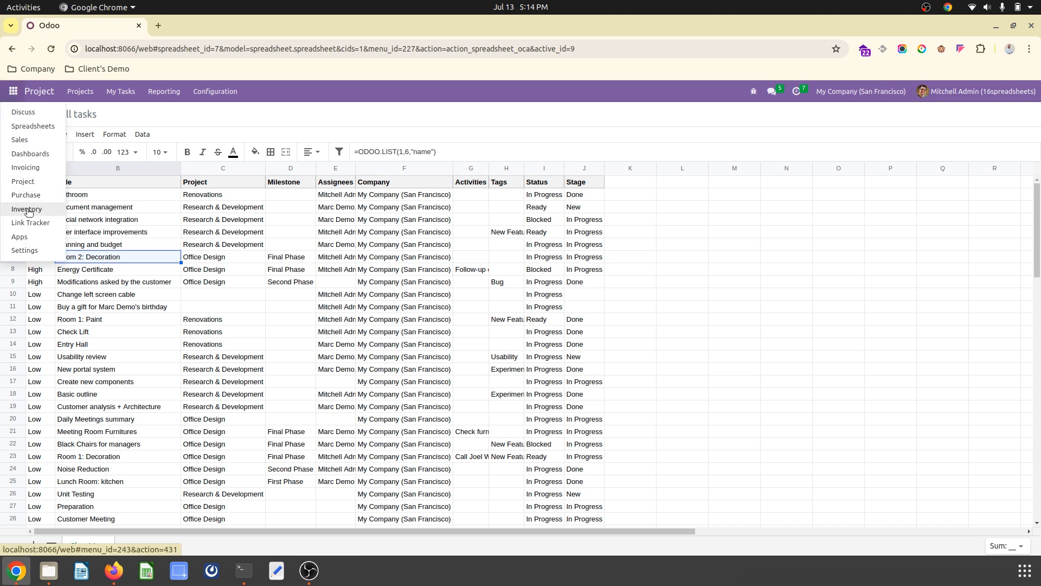
Show Inventory products as a list filtered to the five services
left_click(27, 210)
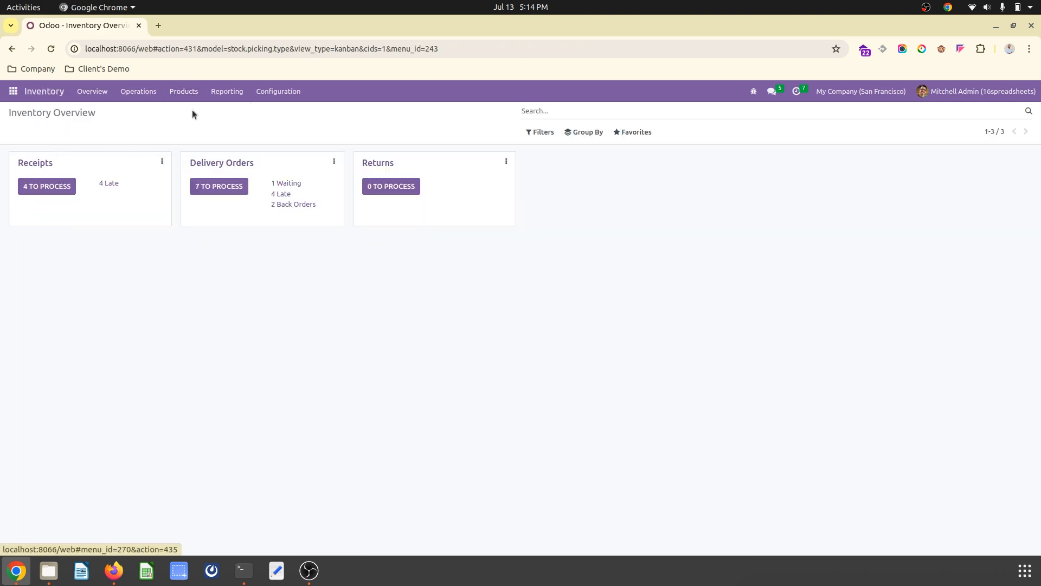
left_click(184, 91)
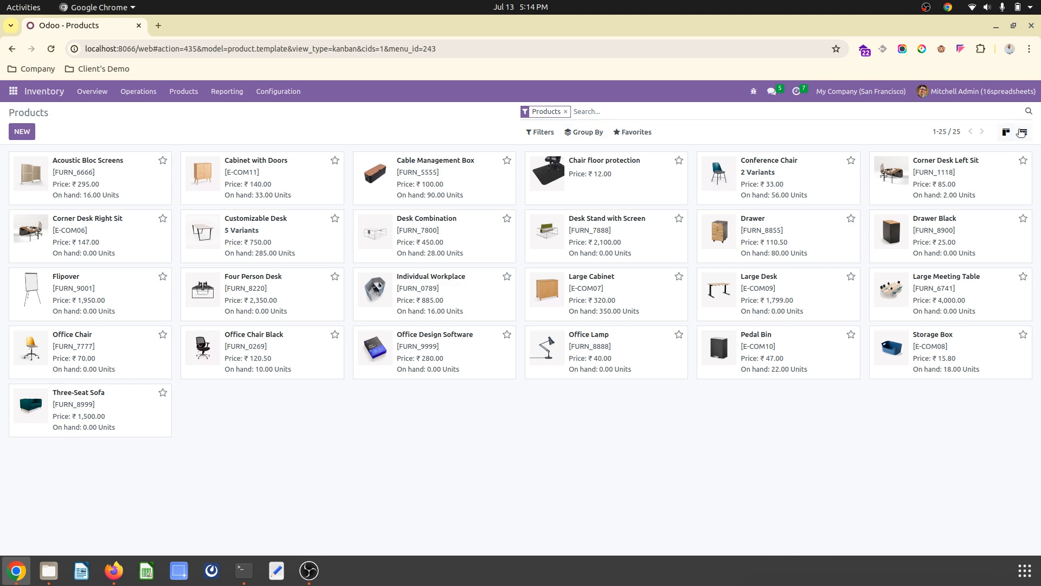
left_click(1023, 132)
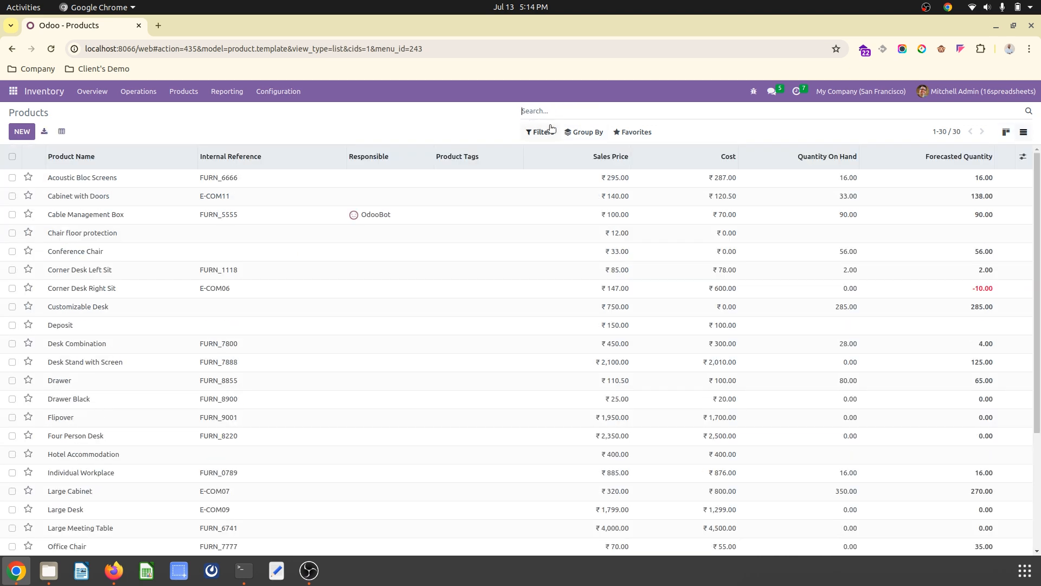
left_click(540, 131)
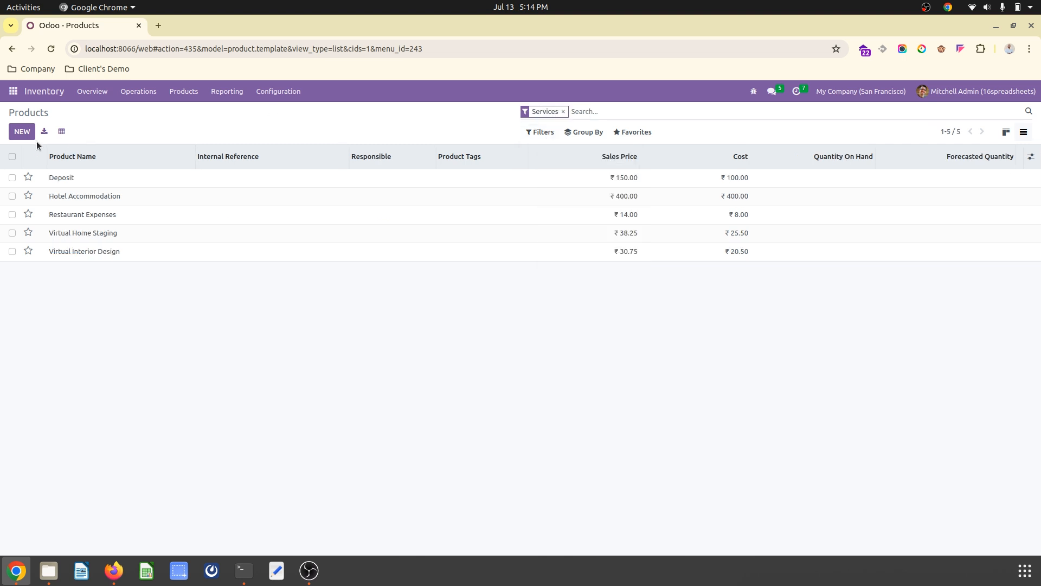
Export the service products to a new spreadsheet named 'Products as Service'
left_click(61, 131)
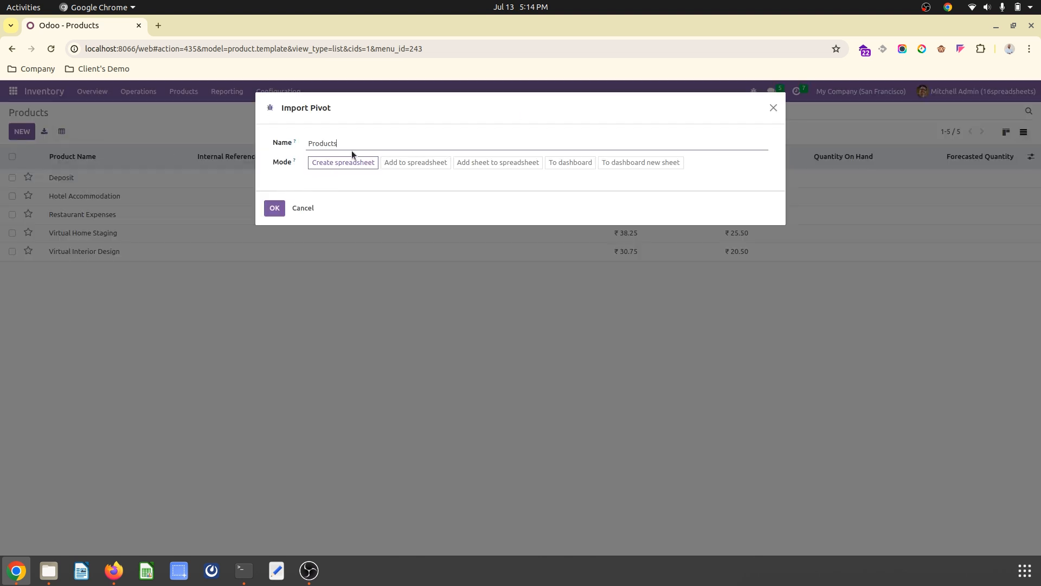
type("as Serl")
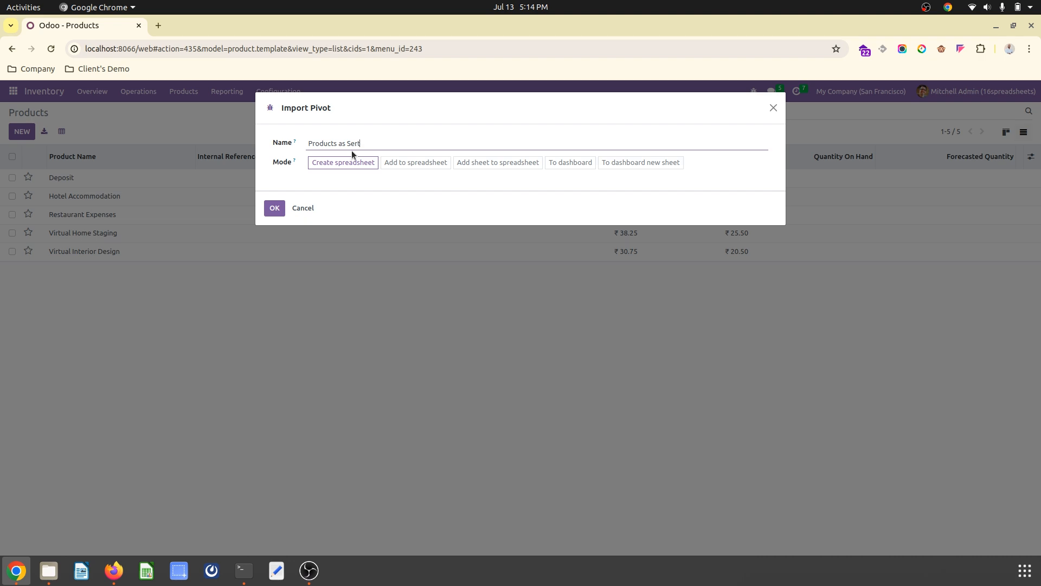
type("ice")
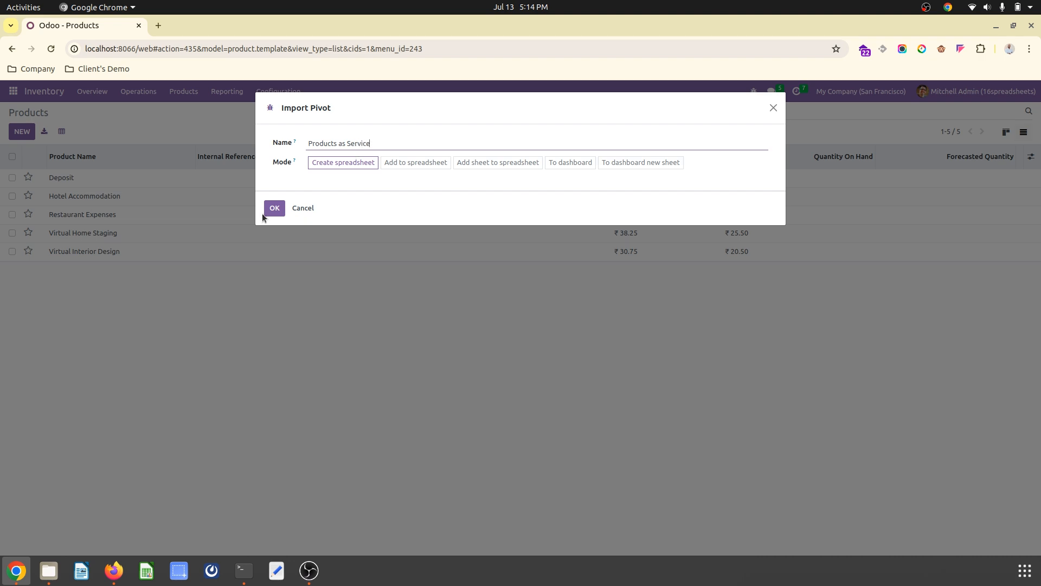
left_click(275, 208)
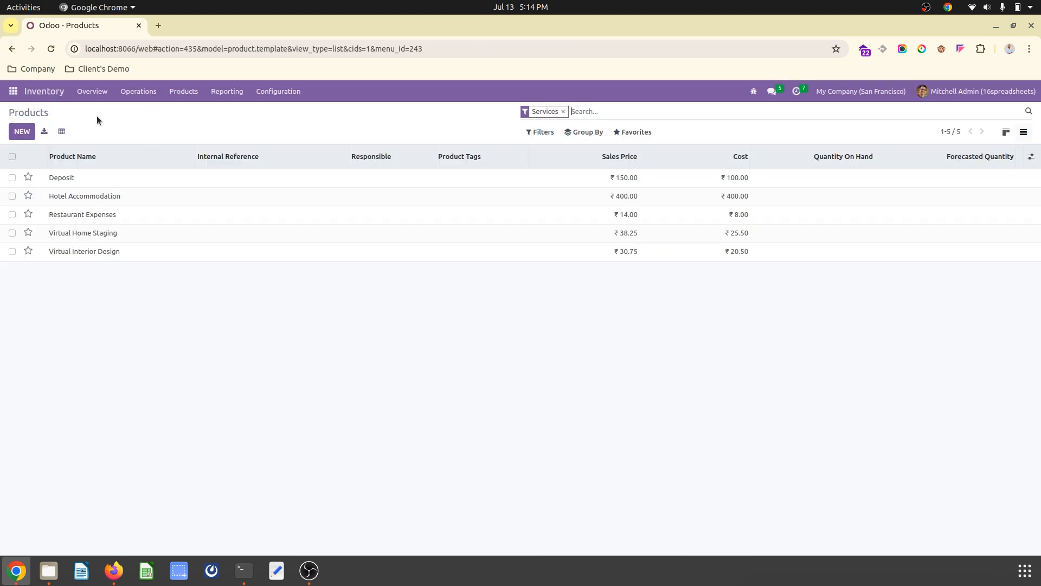
left_click(12, 91)
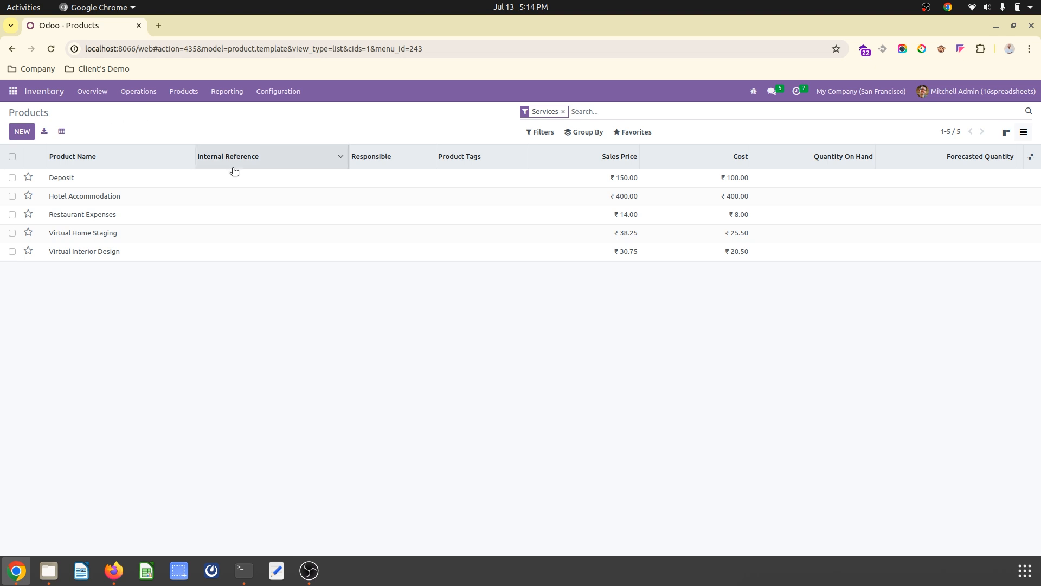
mouse_move(385, 133)
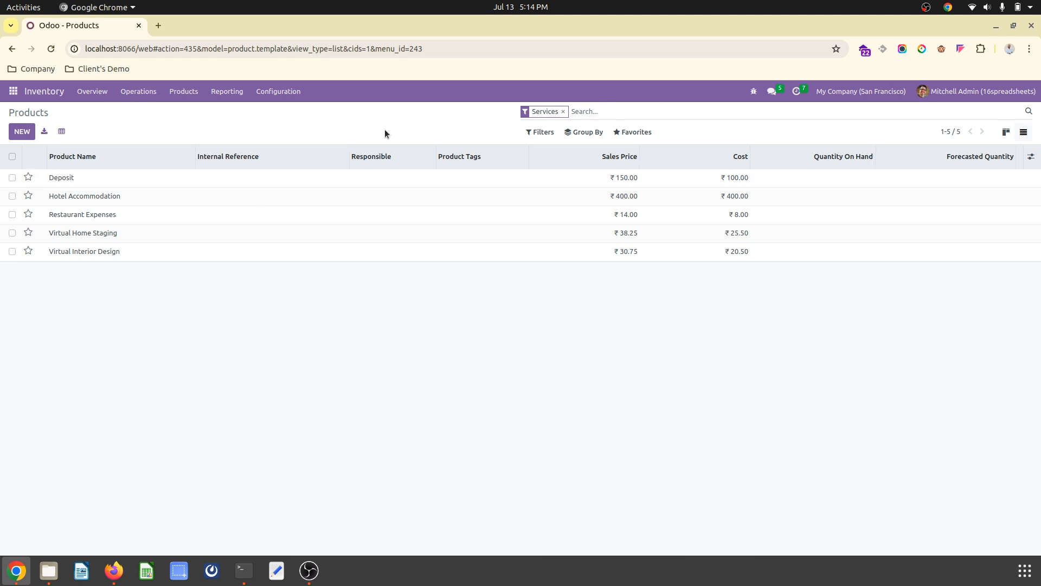
mouse_move(716, 131)
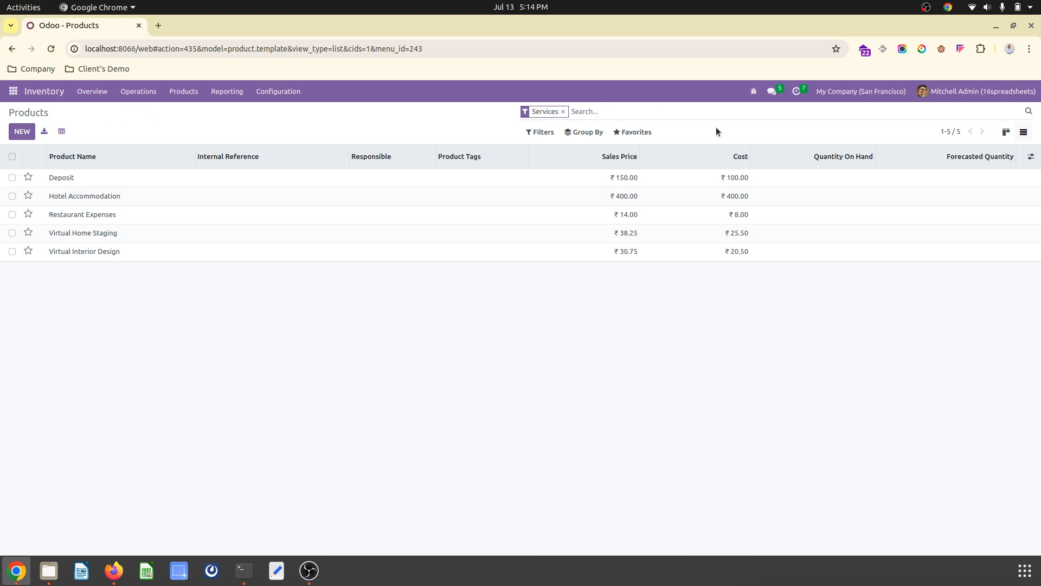